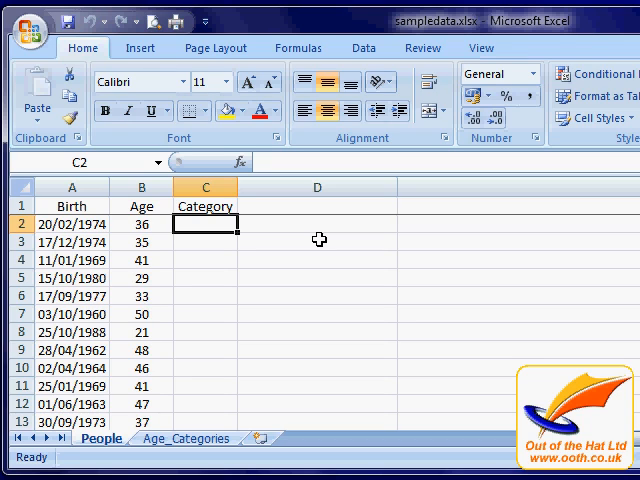
mouse_move(205, 418)
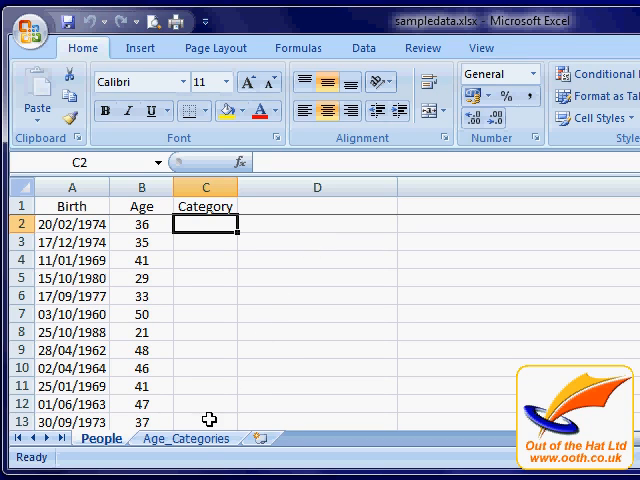
Open the Age_Categories sheet that holds the age threshold and band table.
click(185, 439)
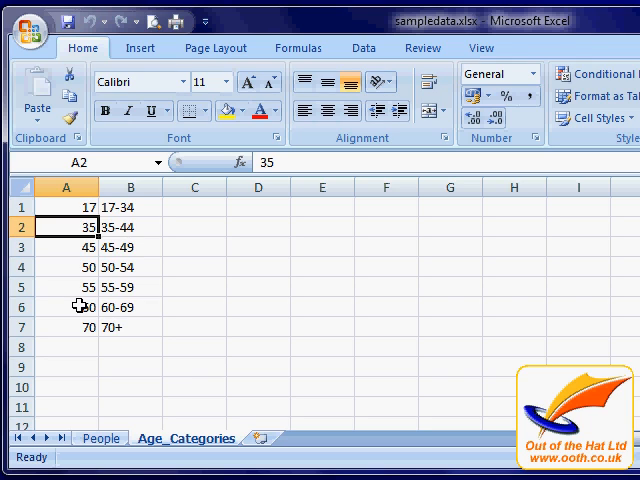
mouse_move(65, 207)
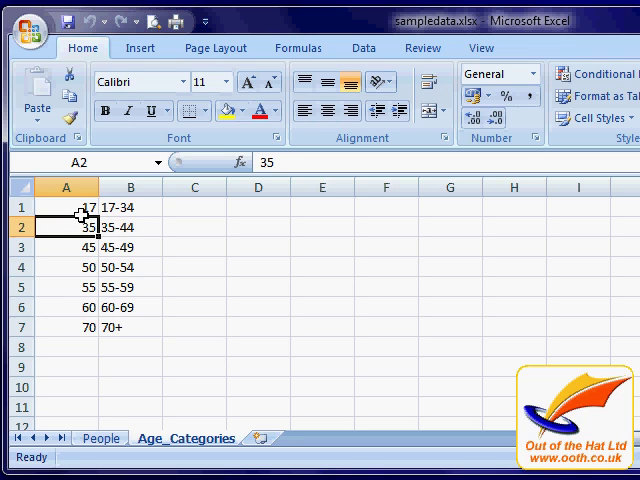
mouse_move(123, 335)
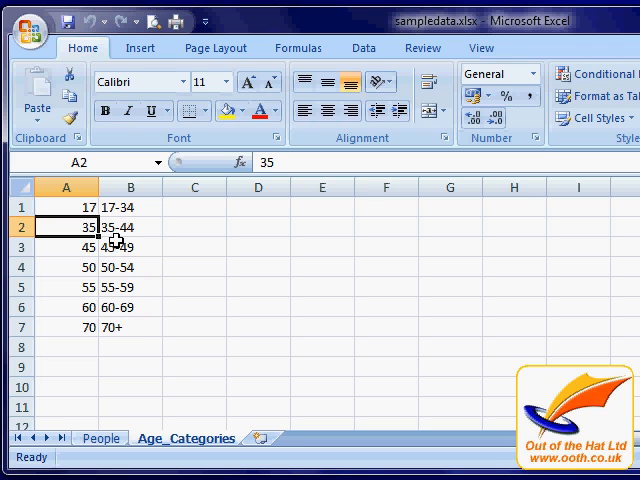
mouse_move(105, 230)
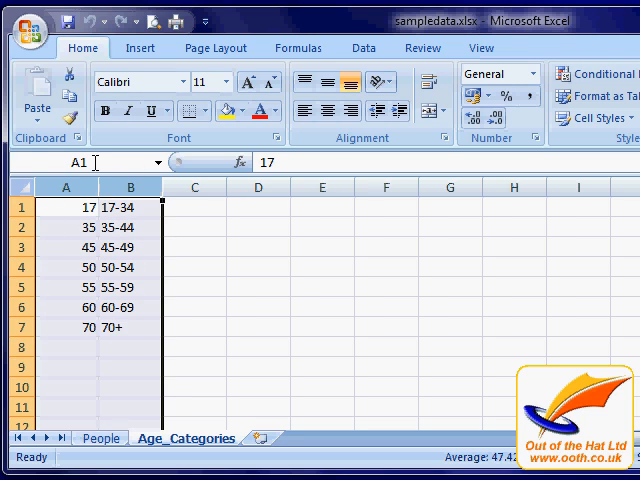
Name Age_Categories columns A:B 'age_categories' and go back to the People sheet.
text(age_categories)
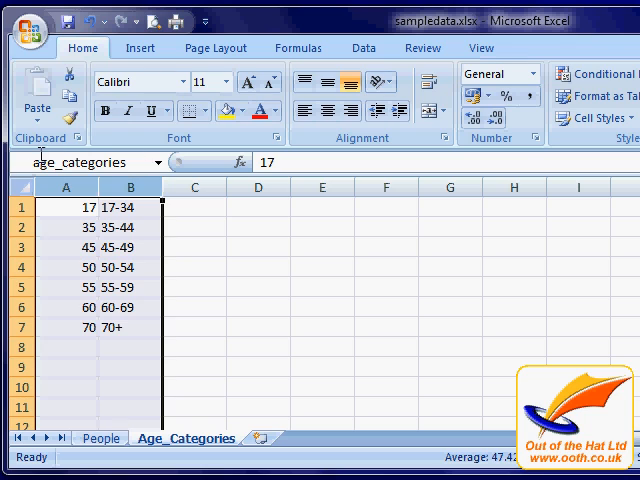
mouse_move(95, 187)
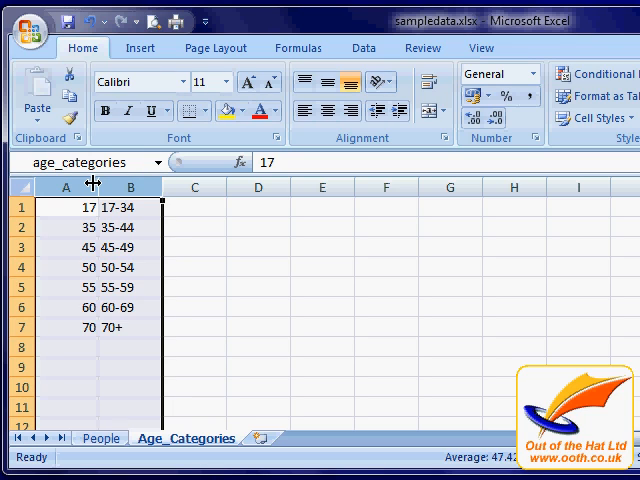
click(98, 439)
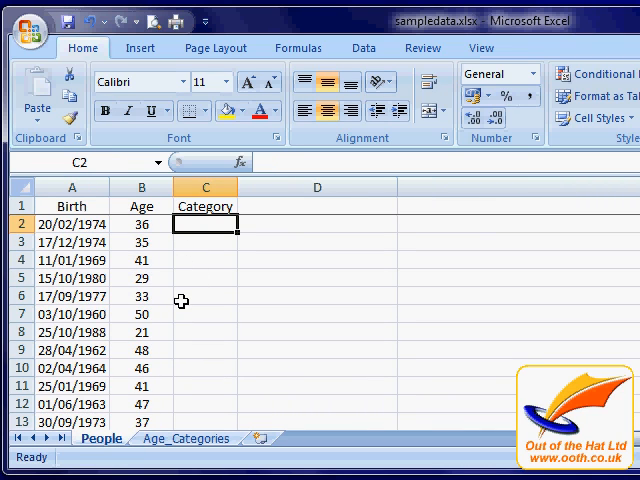
Start typing =VLOOKUP( into Category cell C2 on the People sheet.
text(=)
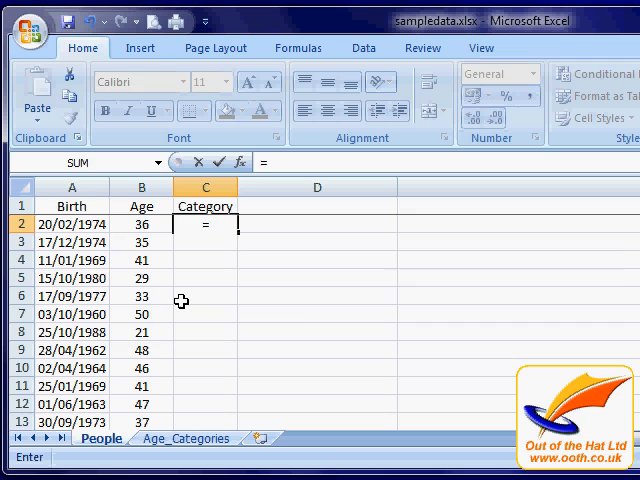
text(vlookup()
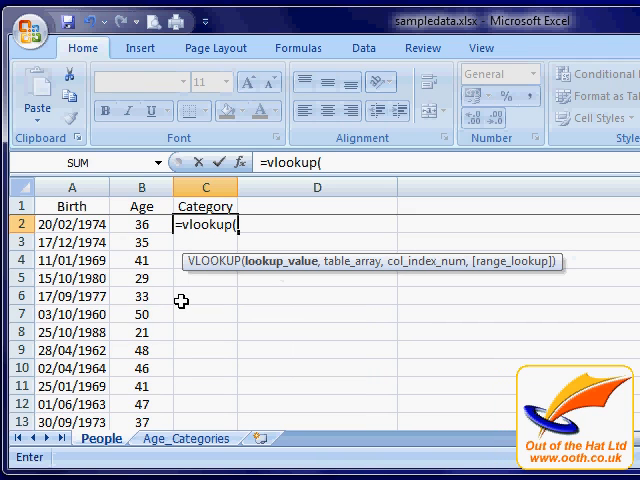
mouse_move(470, 268)
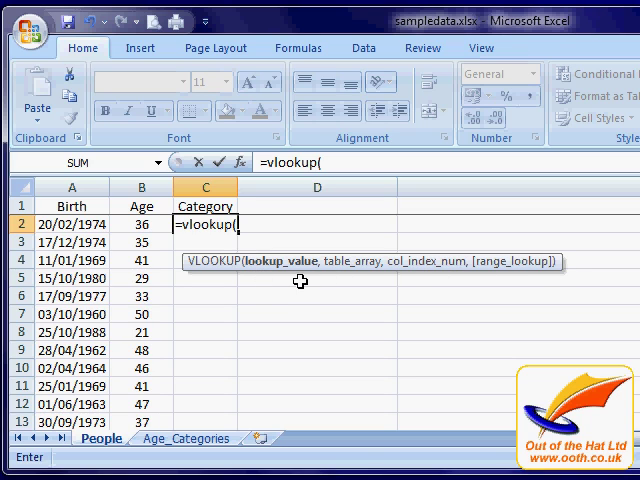
mouse_move(308, 281)
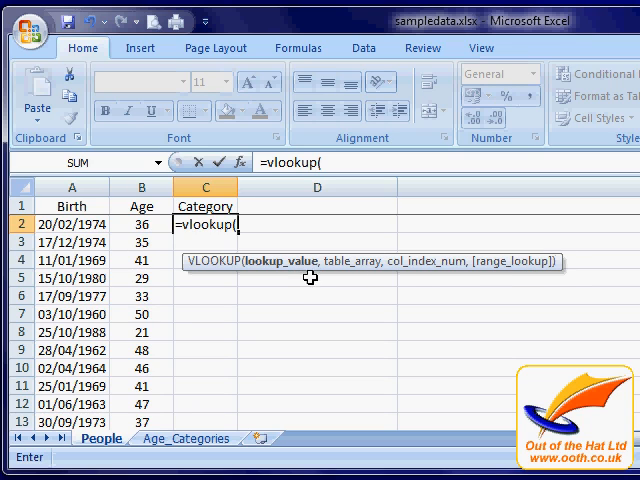
mouse_move(397, 272)
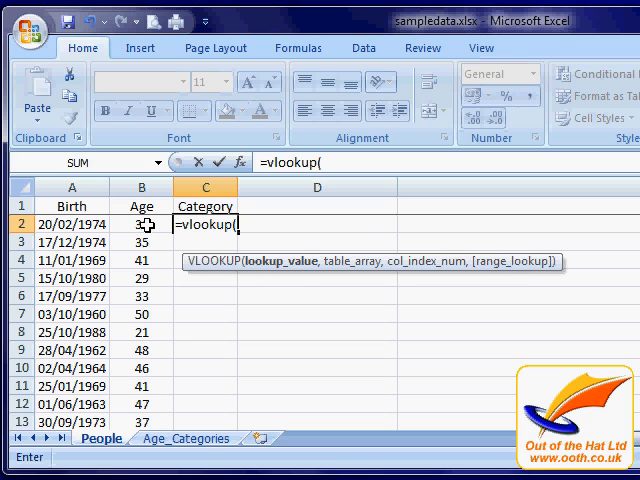
Give the VLOOKUP B2 as lookup value and age_categories as table range.
click(141, 224)
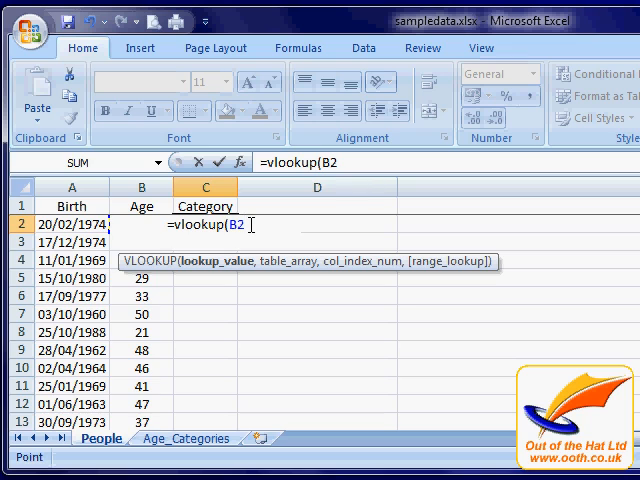
text(,)
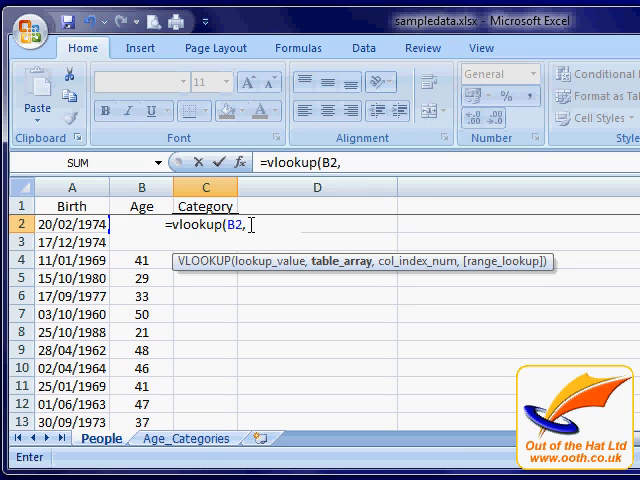
text(ag)
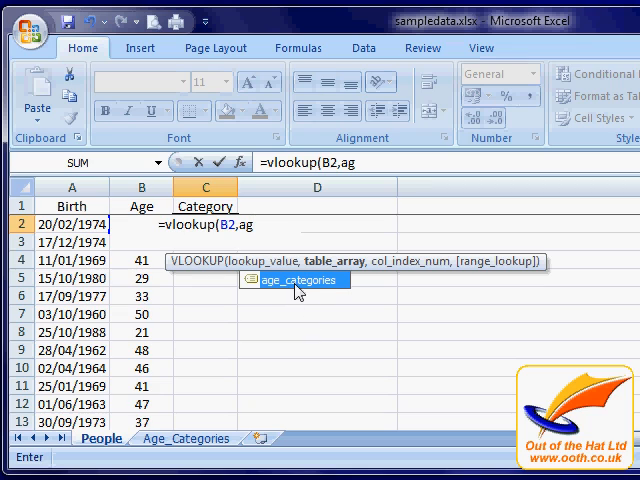
mouse_move(283, 293)
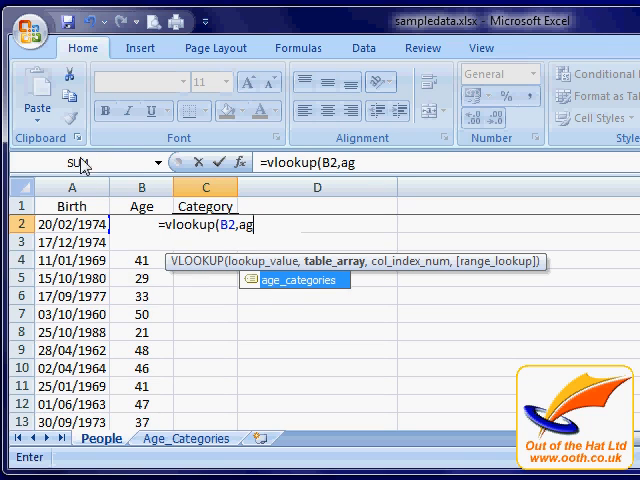
mouse_move(272, 268)
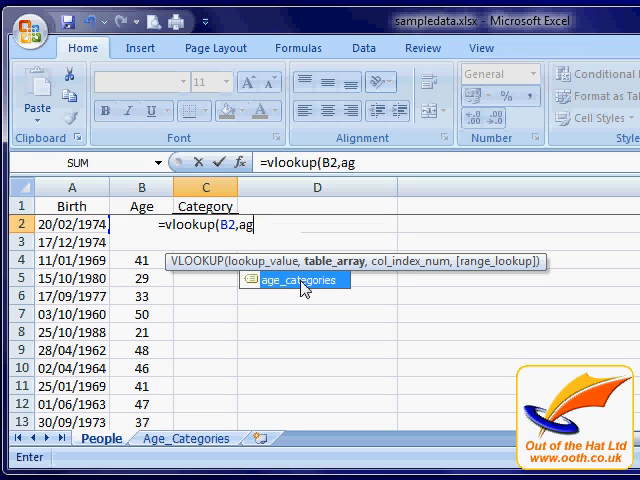
double_click(298, 279)
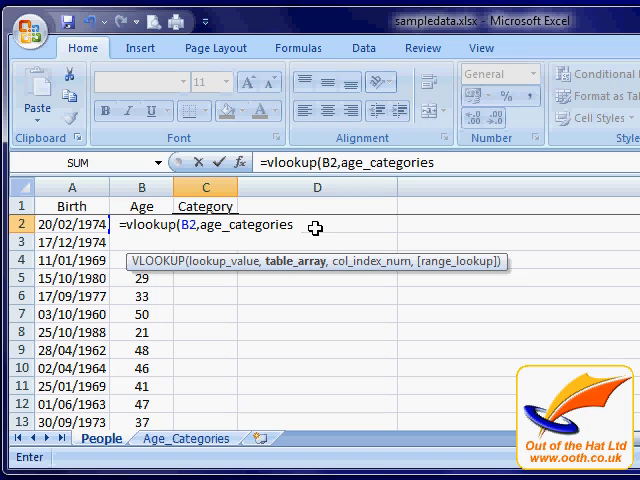
Finish C2's VLOOKUP with column index 2, showing 35-44 for age 36.
text(,)
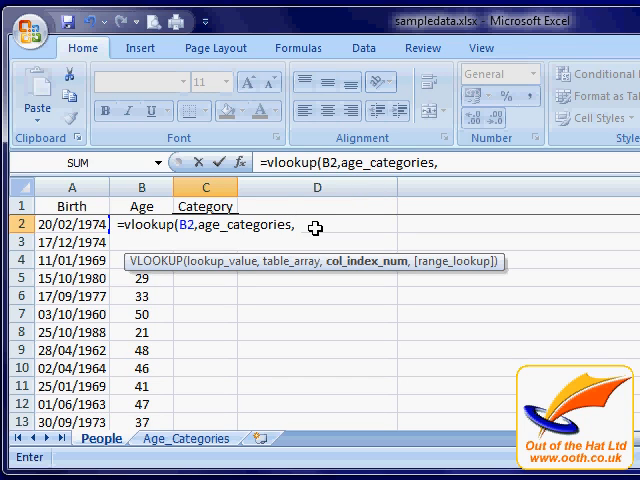
text(2))
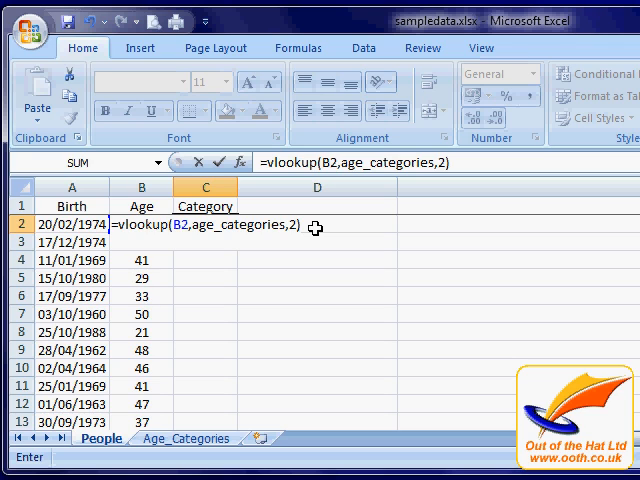
key(Enter)
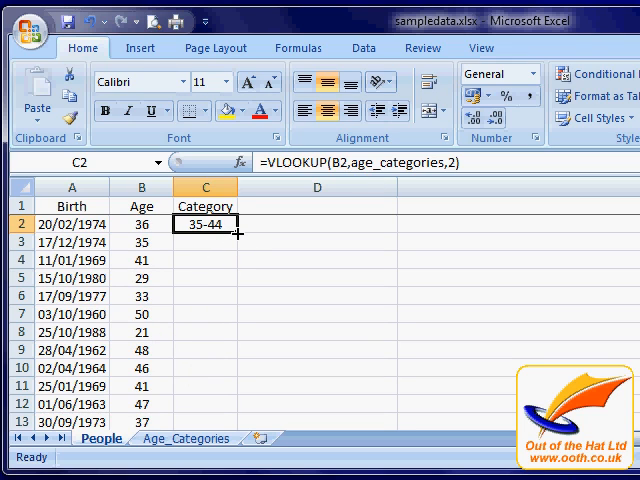
mouse_move(245, 311)
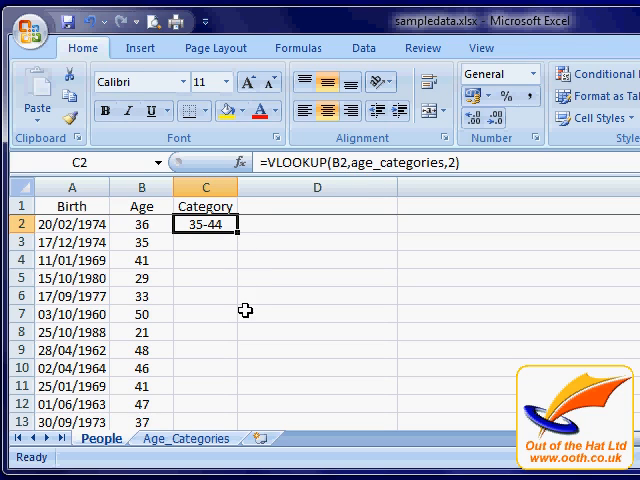
mouse_move(237, 237)
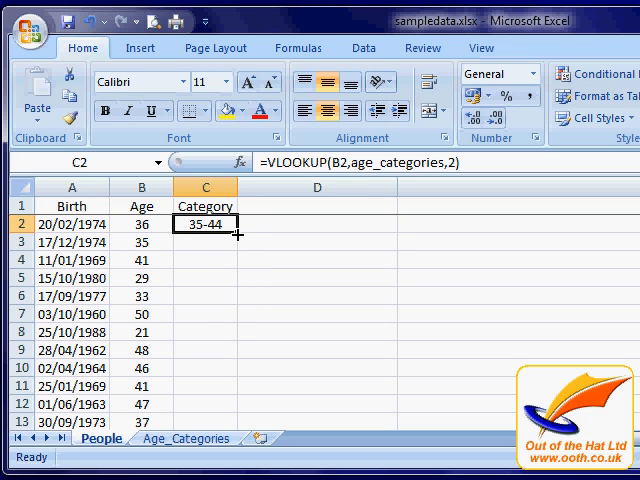
Fill C2's VLOOKUP down the Category column, then return to Age_Categories.
drag(237, 235, 237, 420)
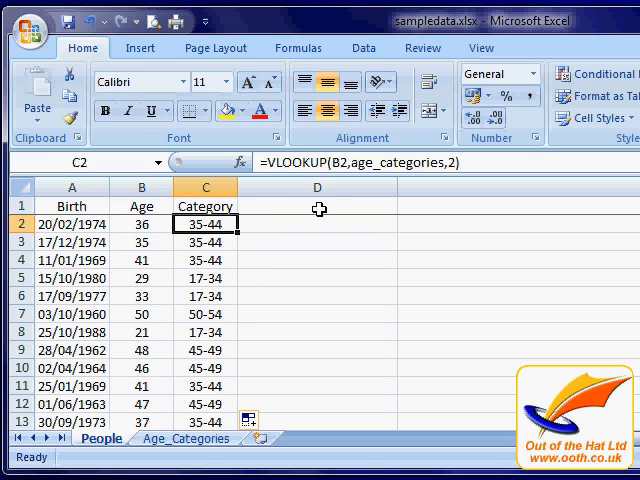
mouse_move(141, 224)
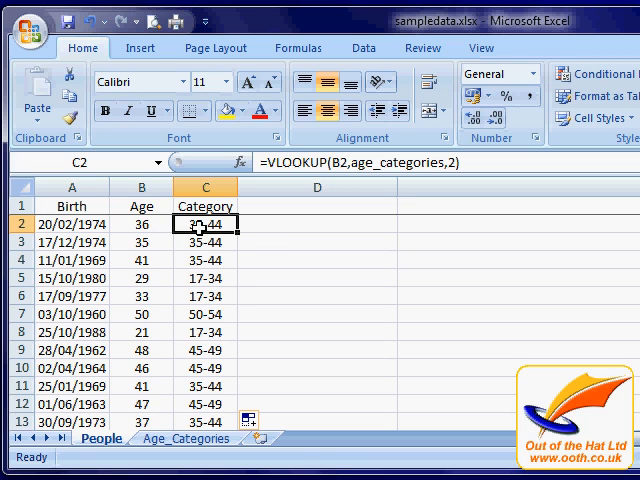
mouse_move(140, 224)
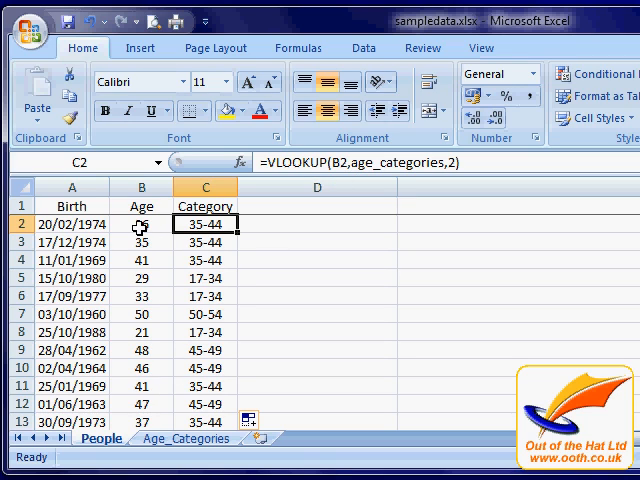
click(185, 439)
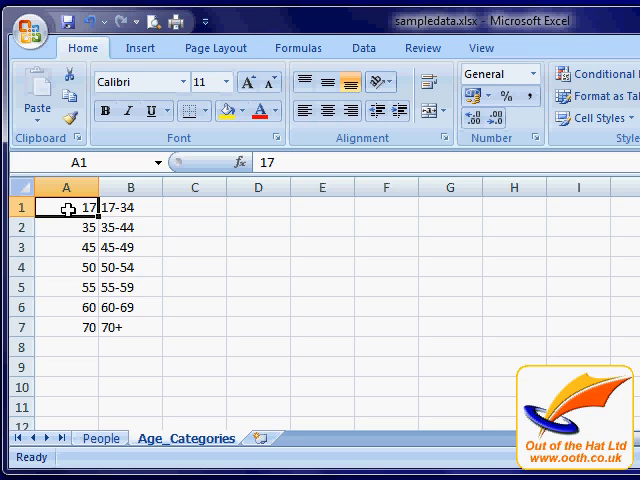
mouse_move(62, 227)
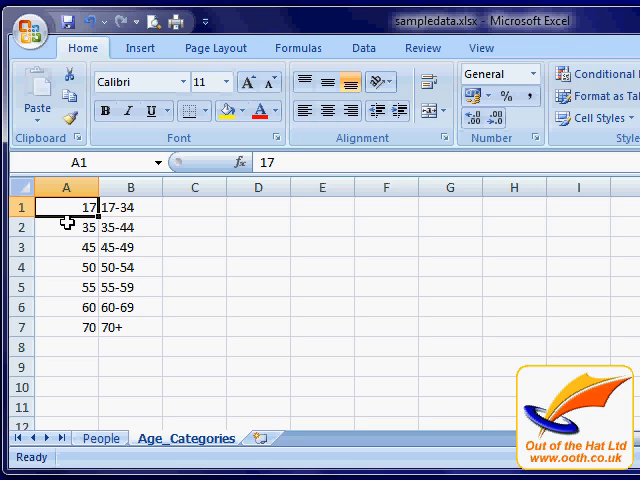
mouse_move(62, 206)
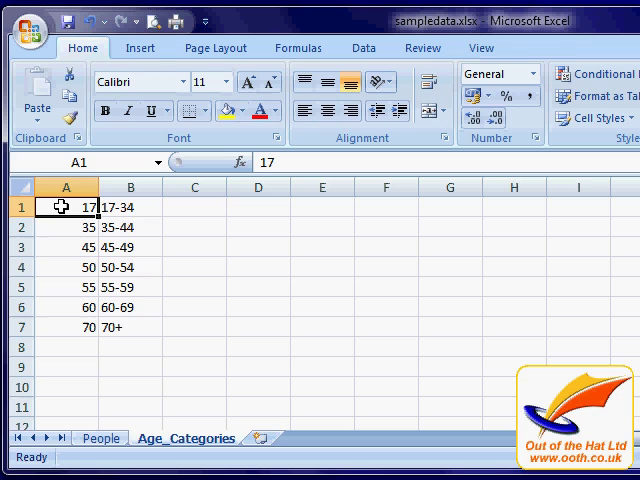
click(66, 227)
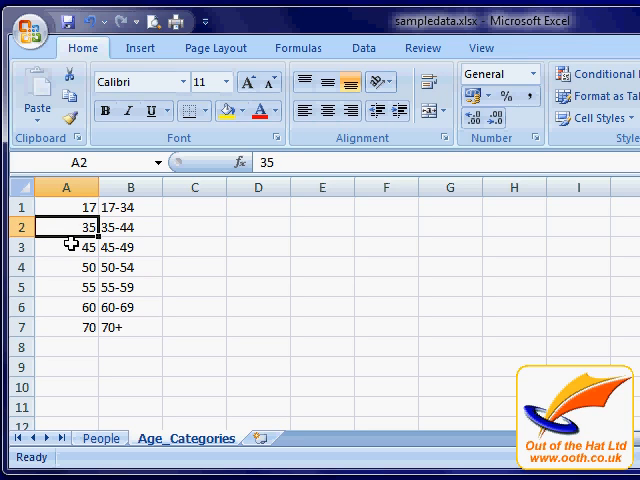
click(66, 247)
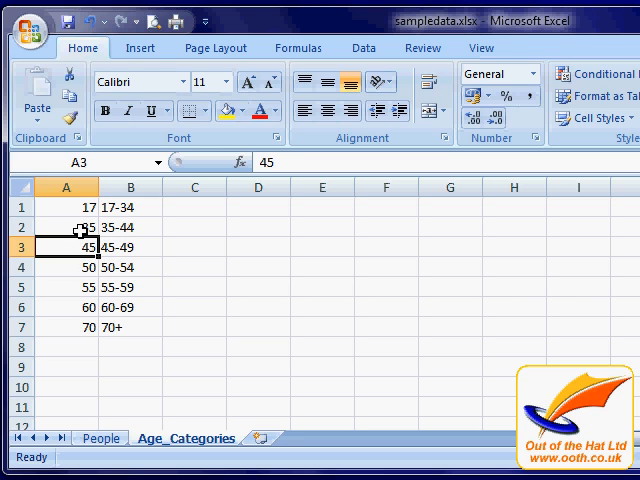
click(67, 223)
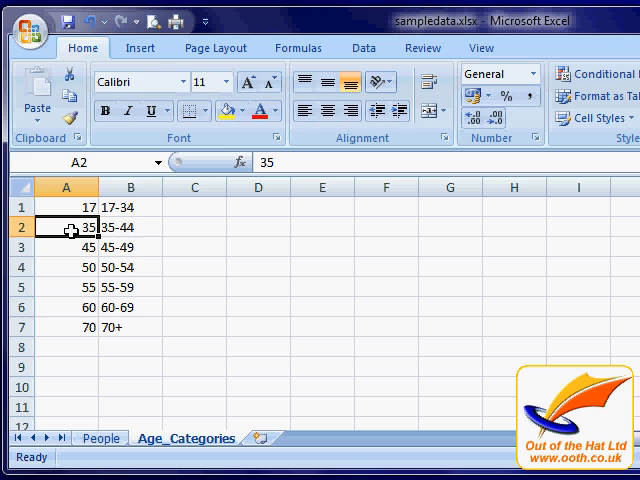
mouse_move(72, 321)
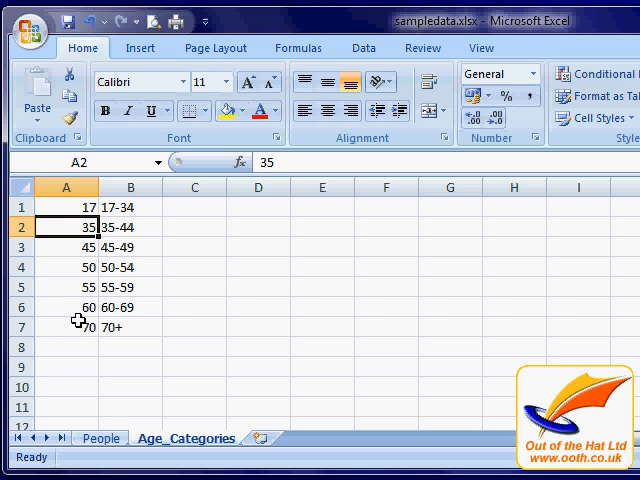
mouse_move(84, 247)
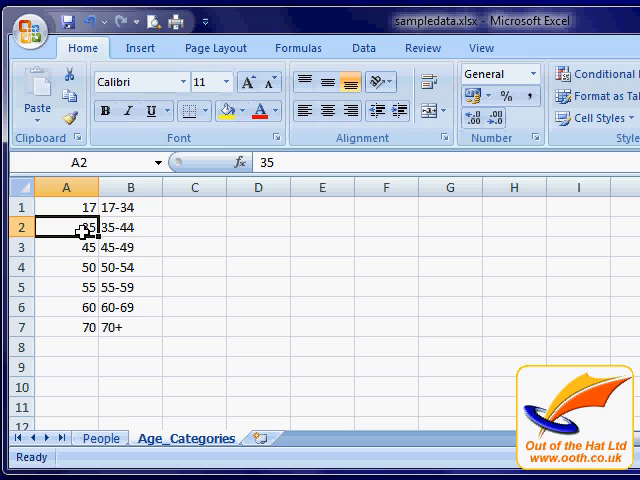
mouse_move(66, 229)
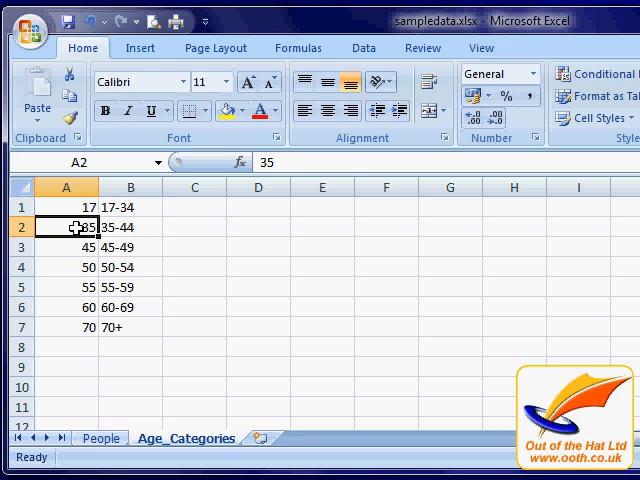
click(130, 227)
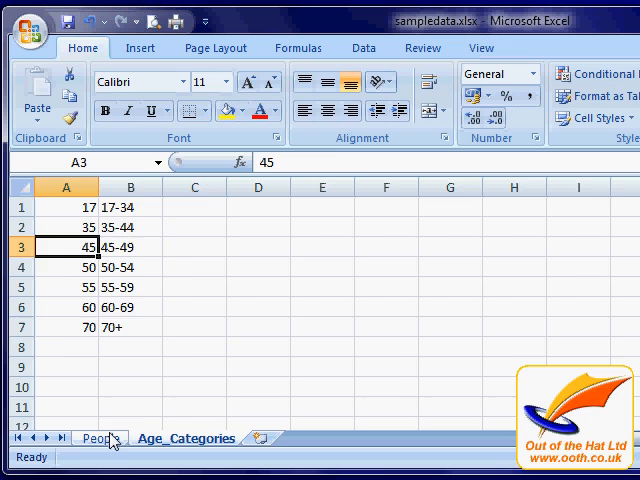
Review the People sheet's looked-up age bands, then return to Age_Categories.
click(98, 438)
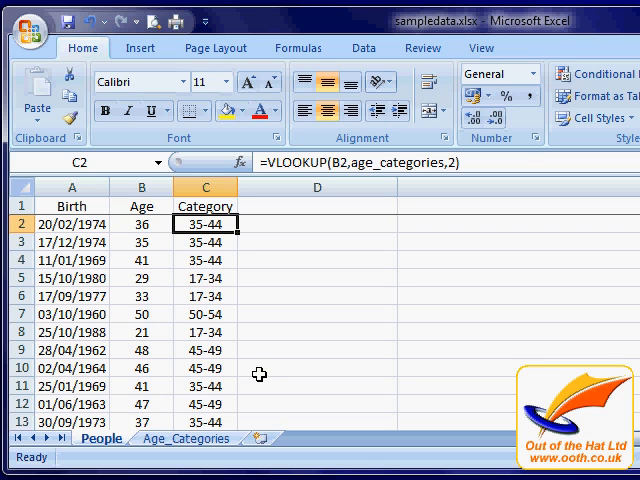
click(185, 438)
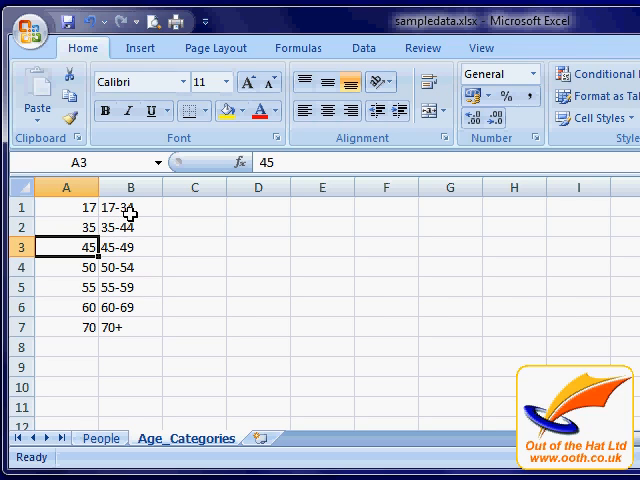
mouse_move(131, 226)
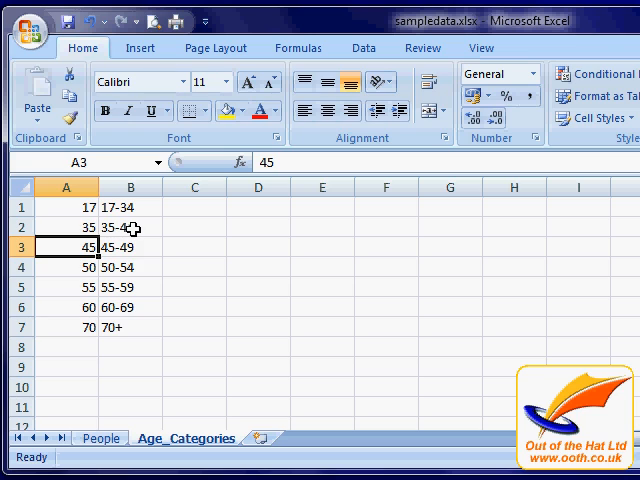
Change the 35 threshold to 30 and relabel bands 17-29 and 30-44.
click(63, 225)
text(30)
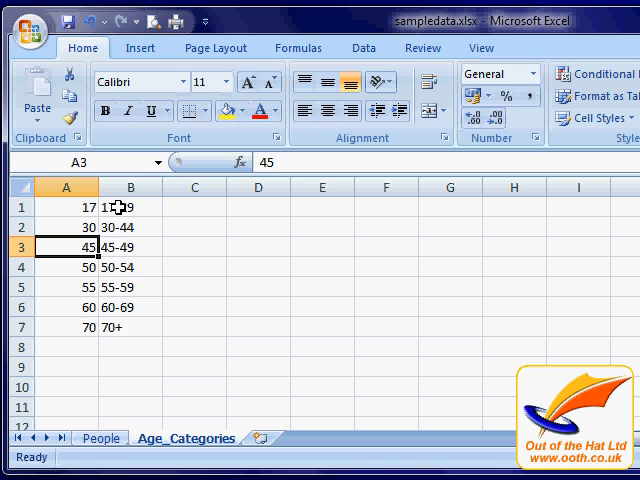
click(131, 207)
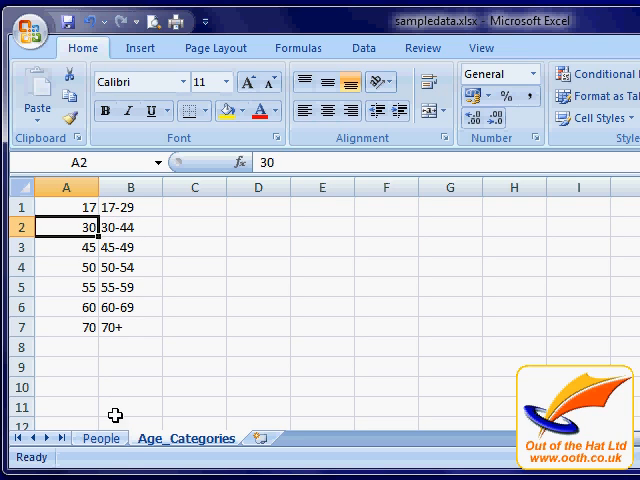
Verify People categories updated, e.g. 29 as 17-29 and 33 as 30-44.
click(90, 438)
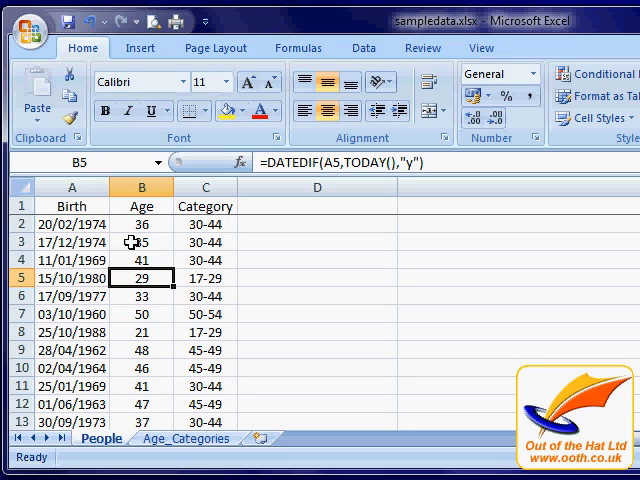
click(141, 242)
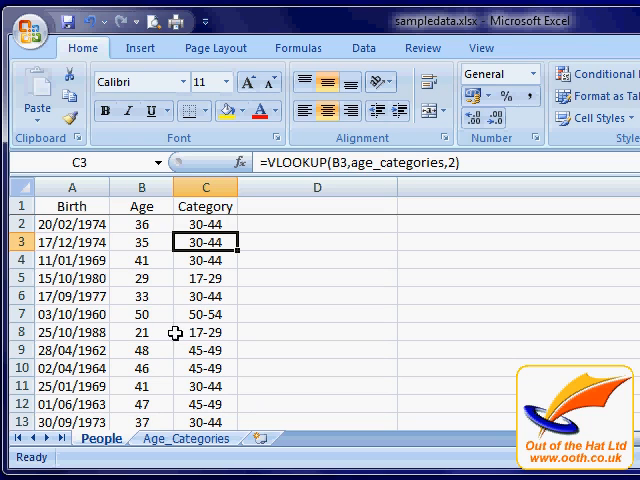
click(141, 295)
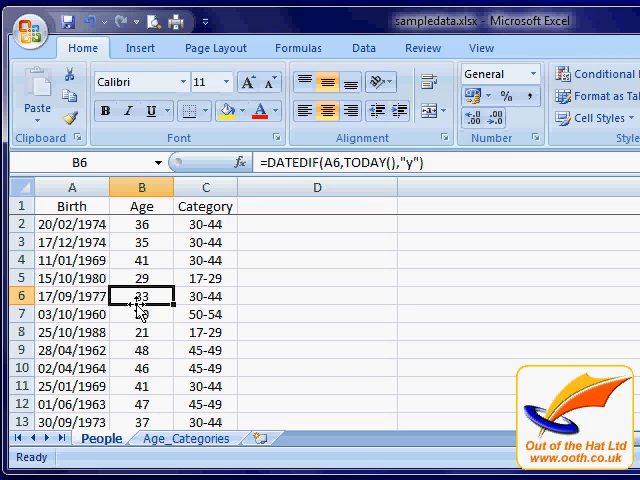
click(141, 224)
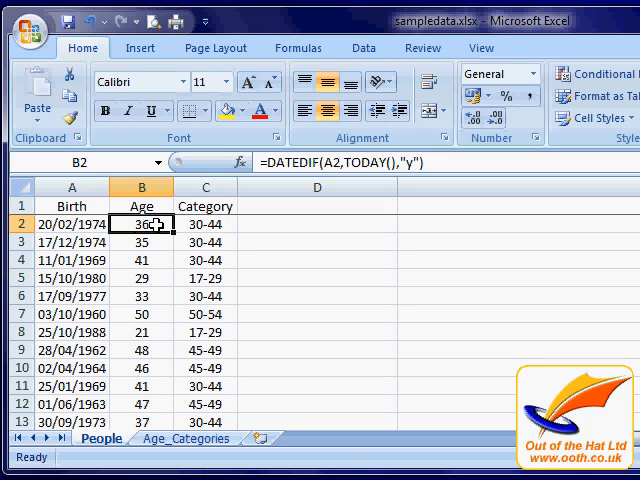
mouse_move(166, 240)
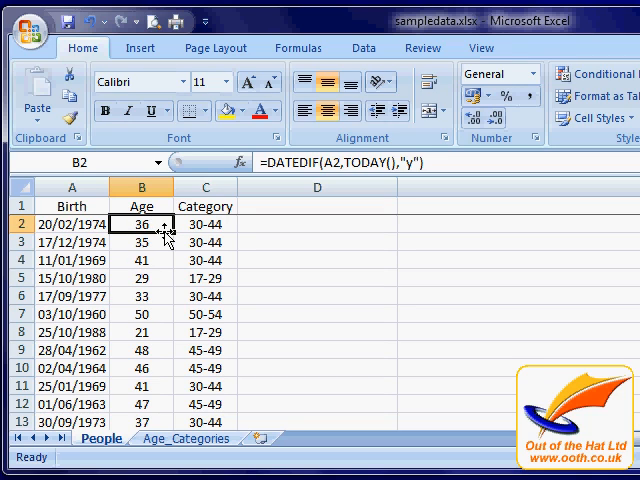
click(204, 223)
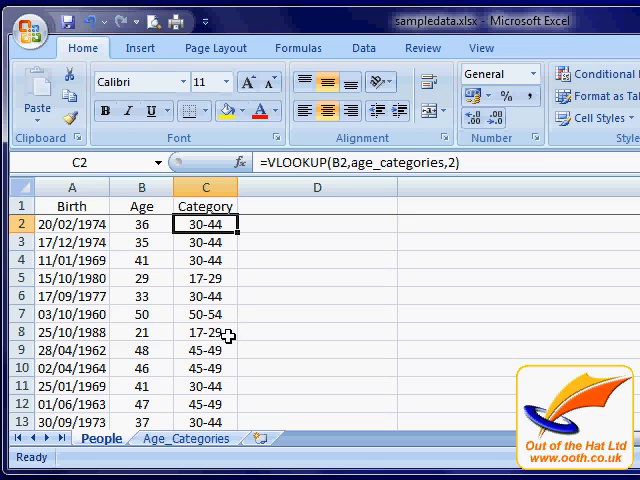
click(186, 438)
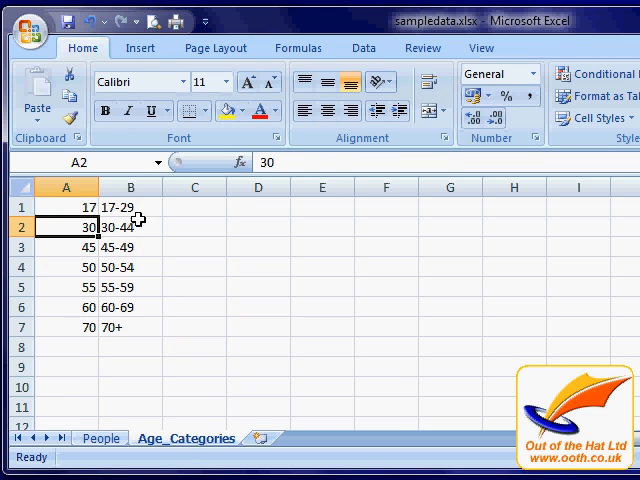
mouse_move(118, 228)
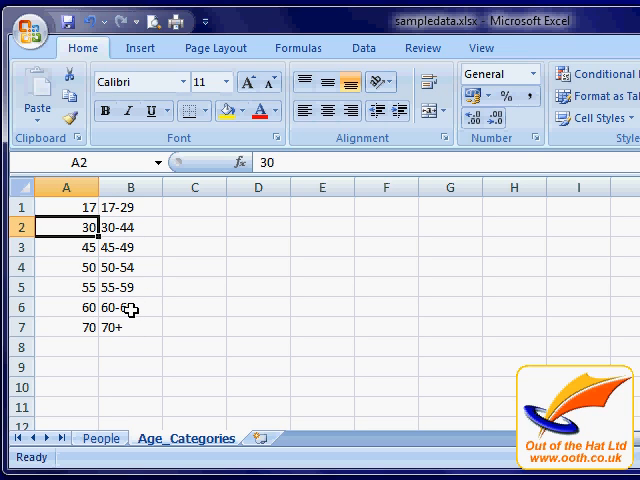
click(99, 438)
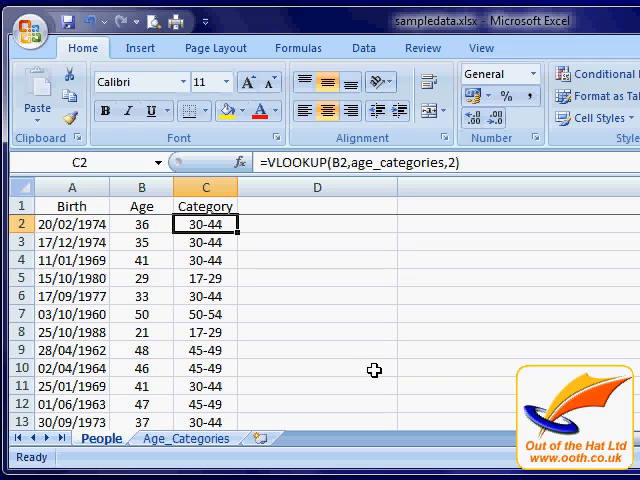
mouse_move(435, 401)
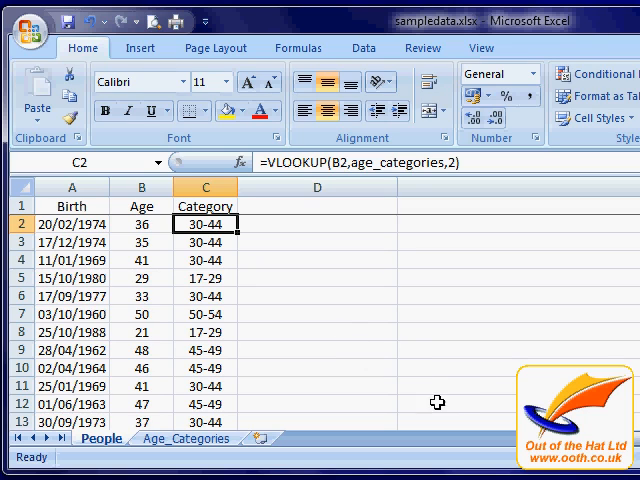
mouse_move(205, 258)
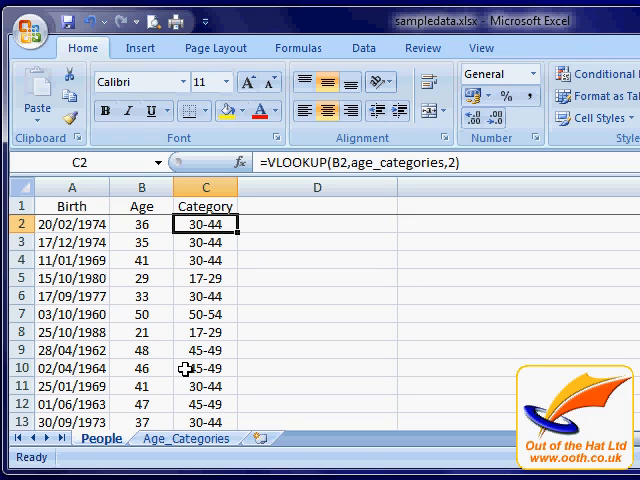
mouse_move(283, 375)
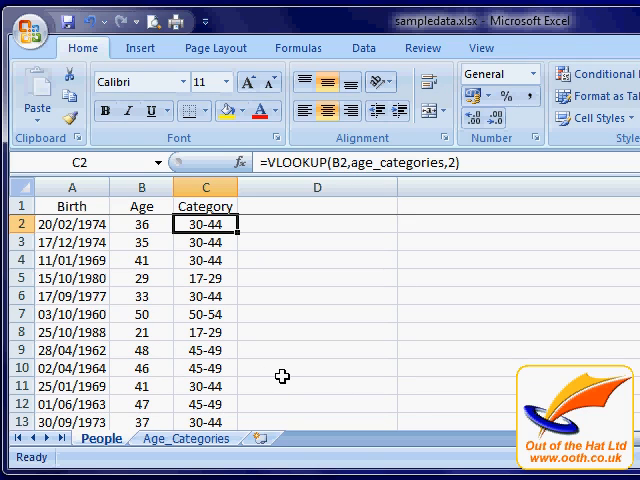
mouse_move(277, 392)
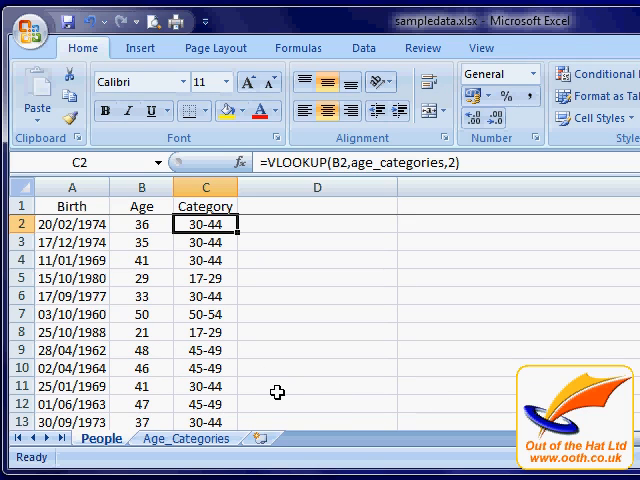